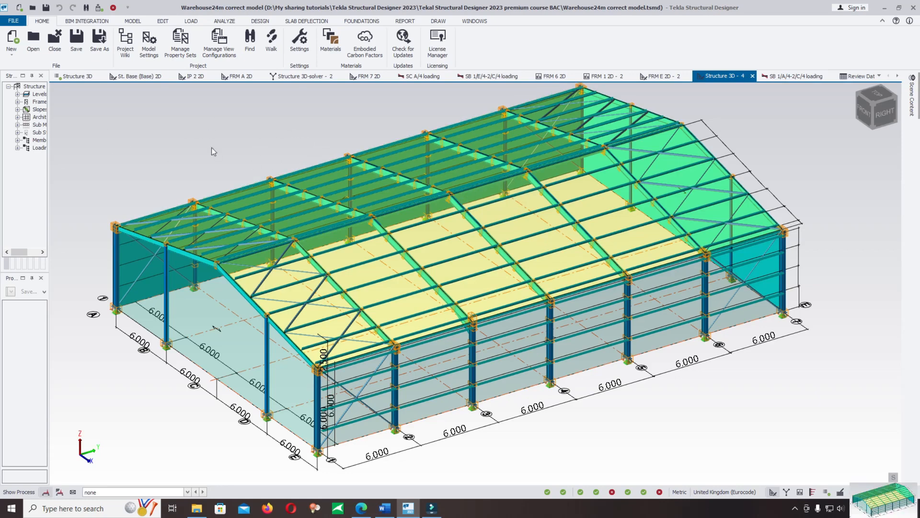
mouse_move(307, 135)
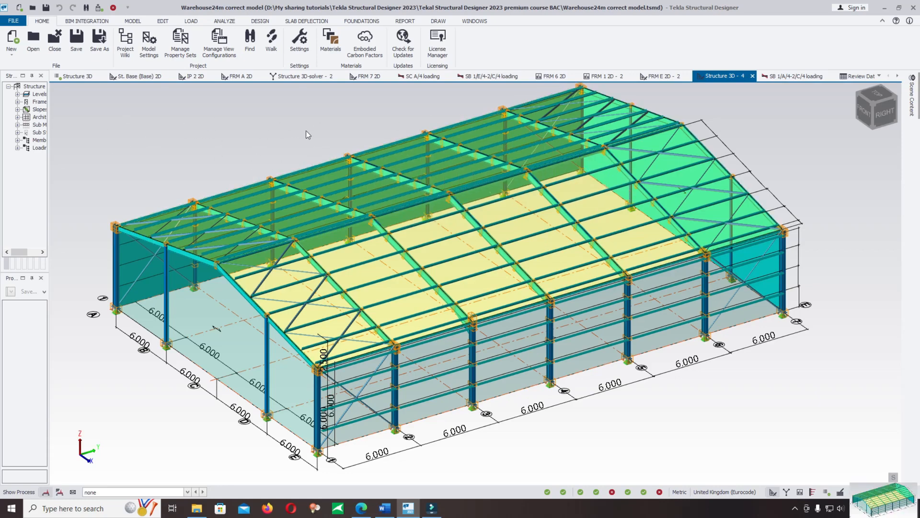
mouse_move(329, 157)
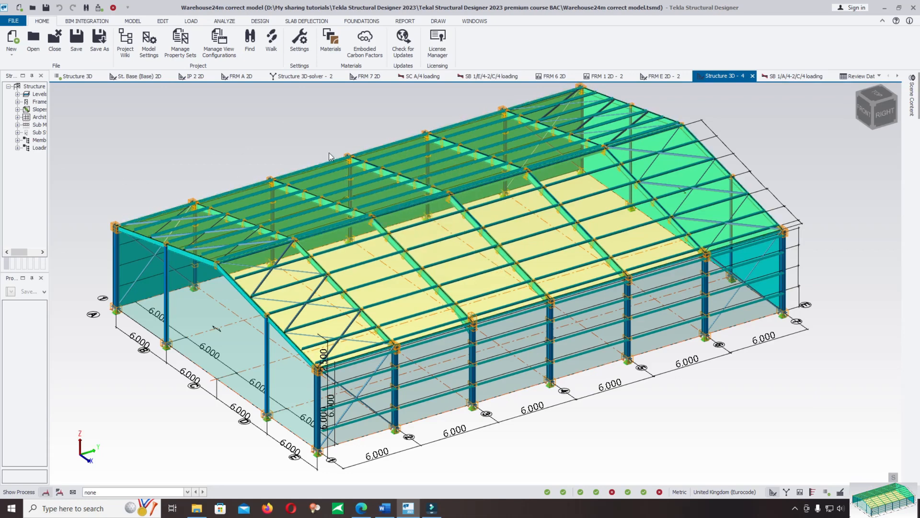
Move through the design brief's project information sections in Word
left_click(331, 167)
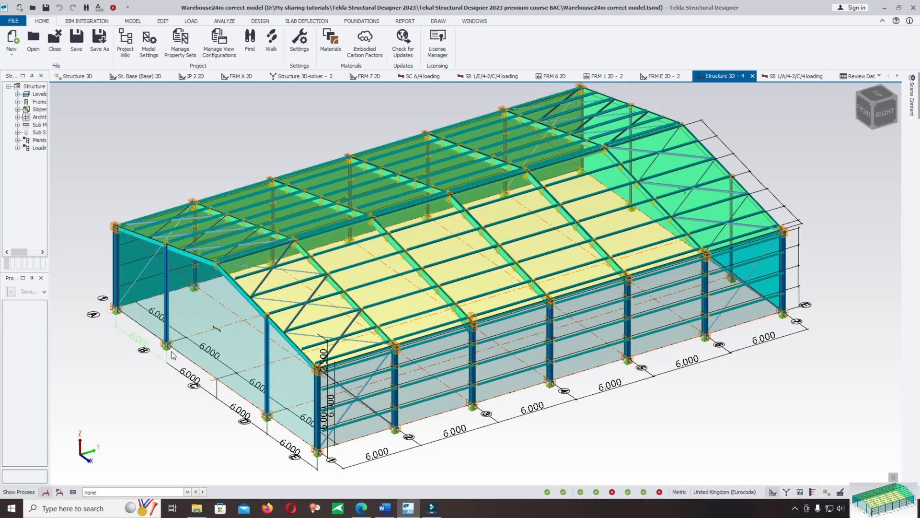
left_click(492, 117)
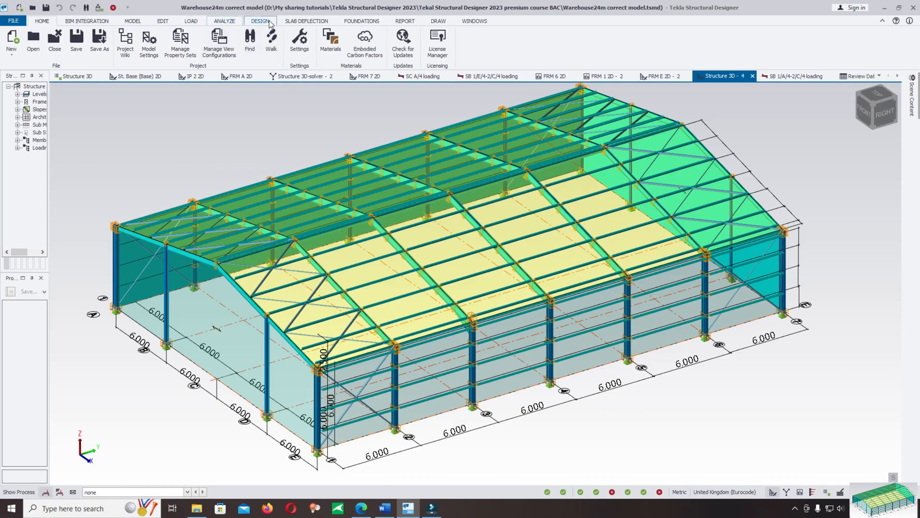
left_click(464, 290)
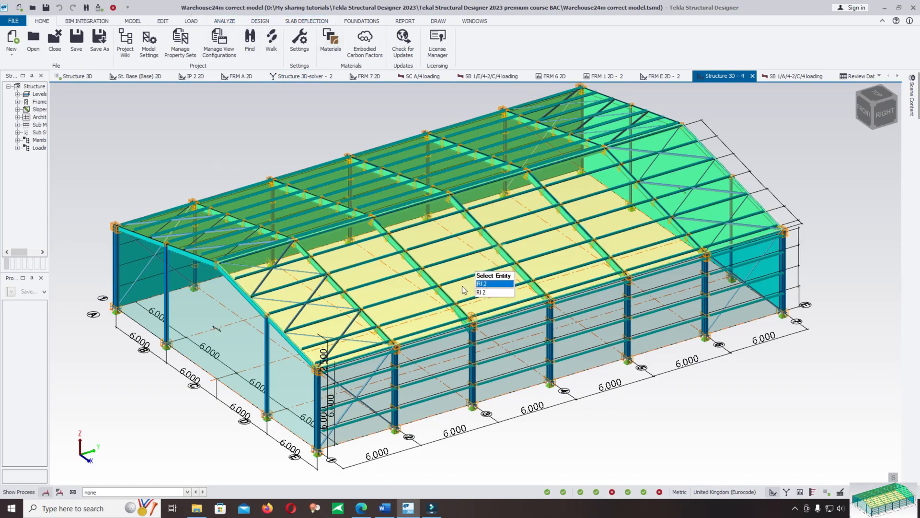
left_click(383, 508)
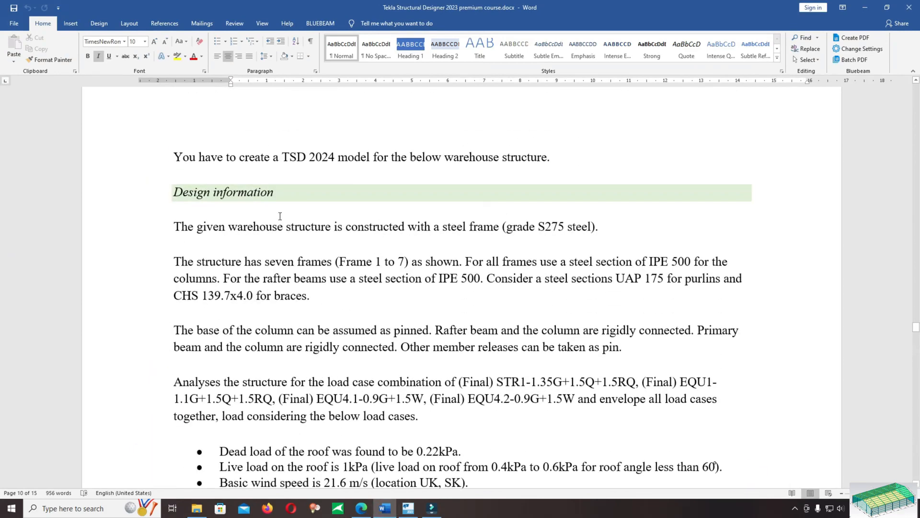
Review the load cases and Eurocode 3 member design list, then return to the warehouse model
scroll("down", 3)
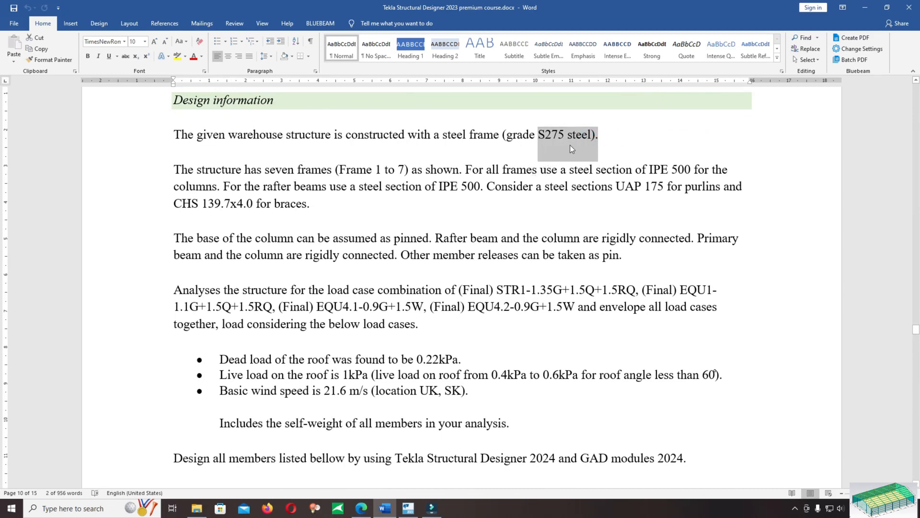
type("Eurocode 3")
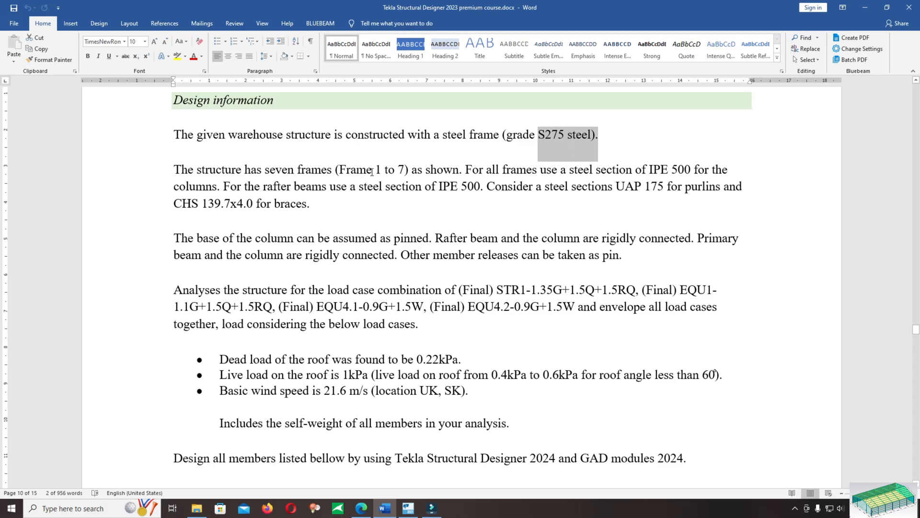
scroll("down", 3)
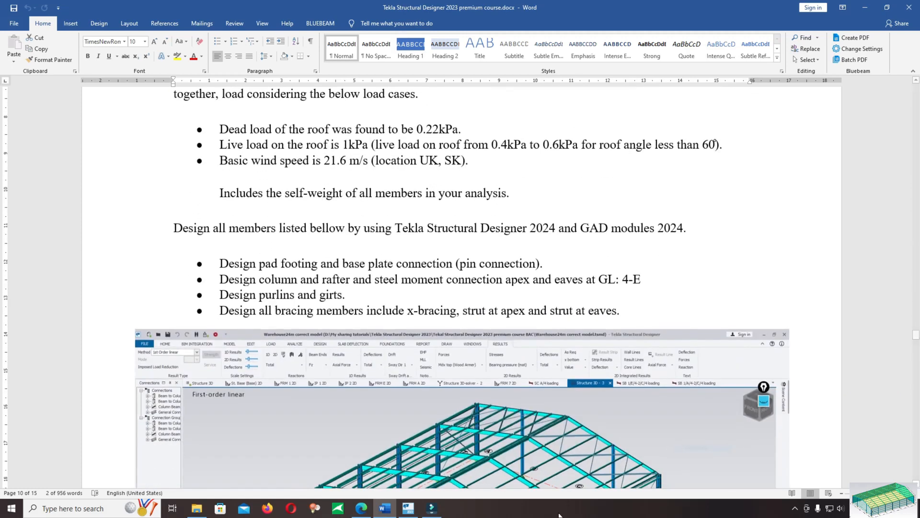
left_click(408, 509)
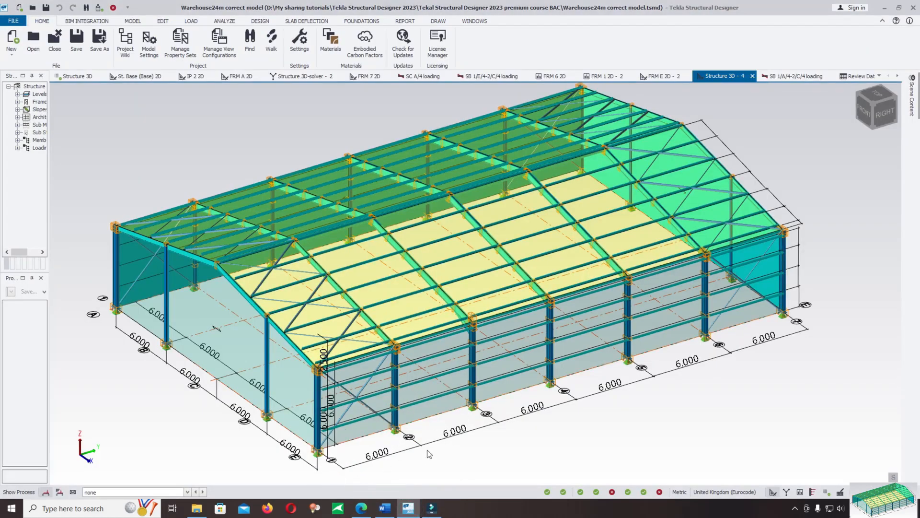
mouse_move(793, 327)
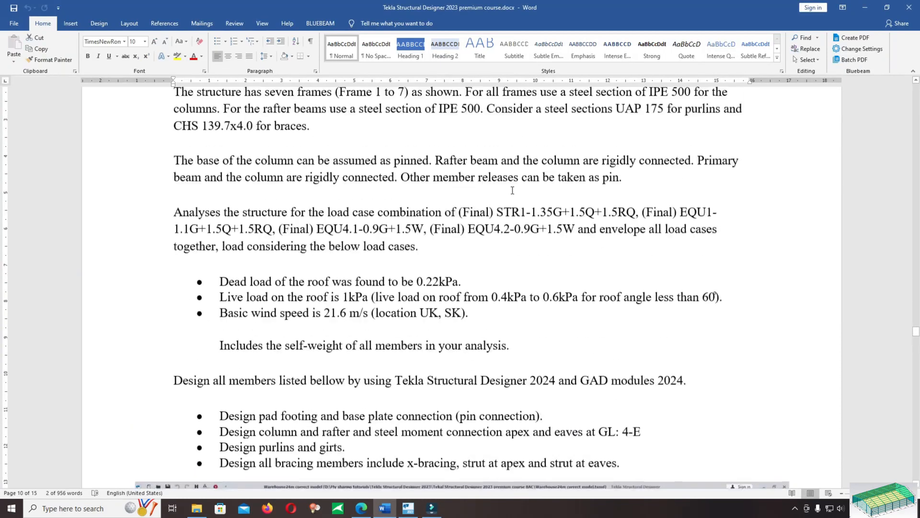
scroll("up", 3)
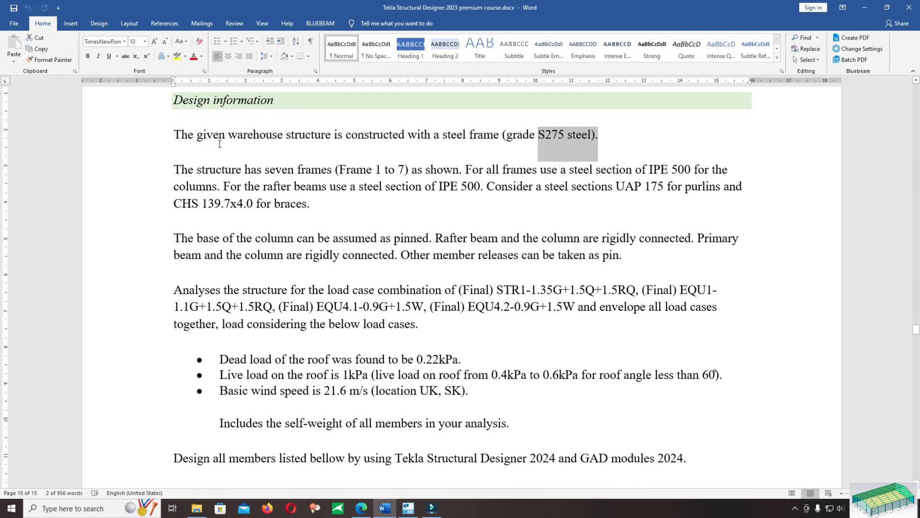
mouse_move(441, 224)
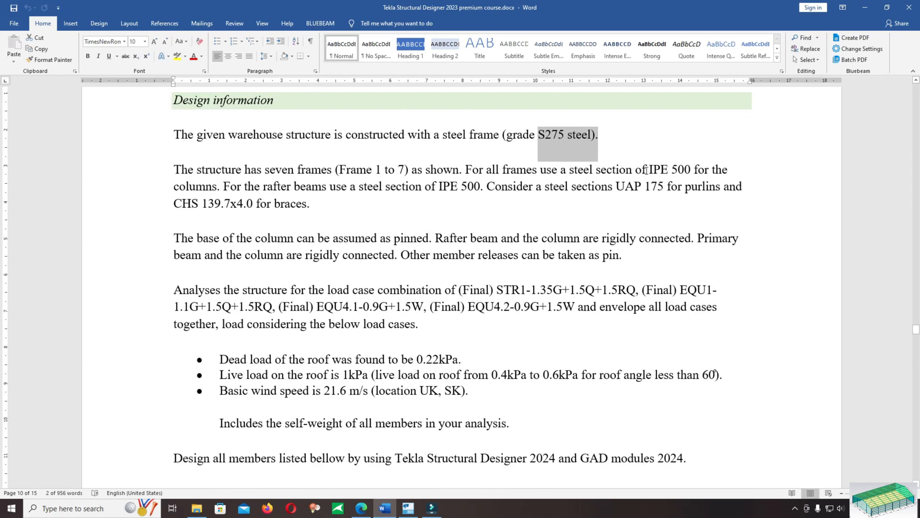
double_click(669, 170)
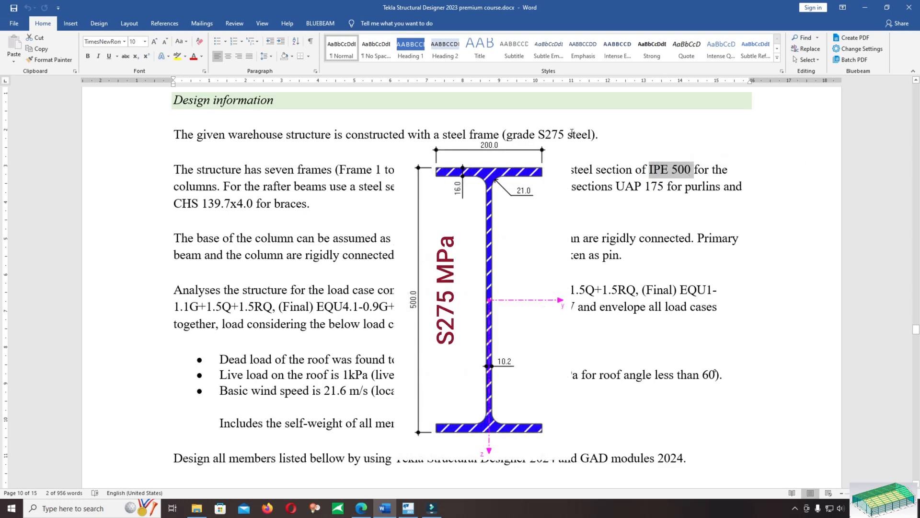
mouse_move(593, 192)
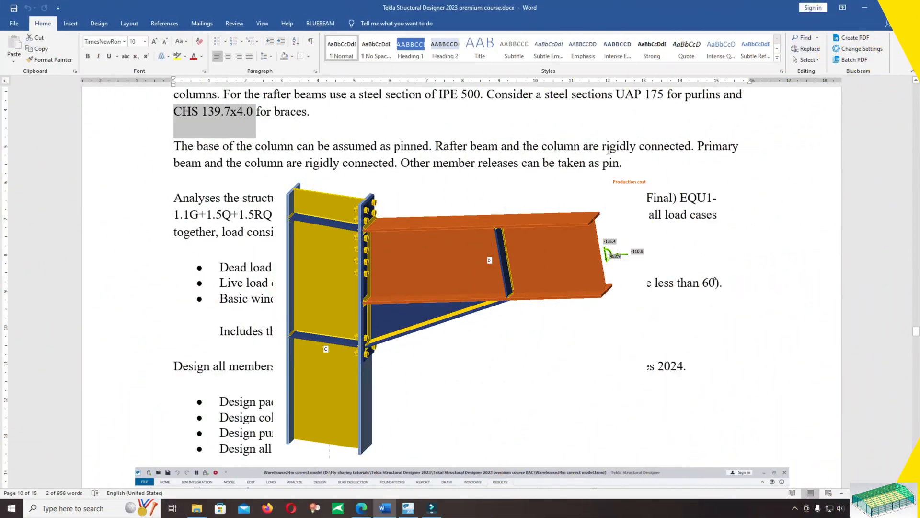
double_click(619, 145)
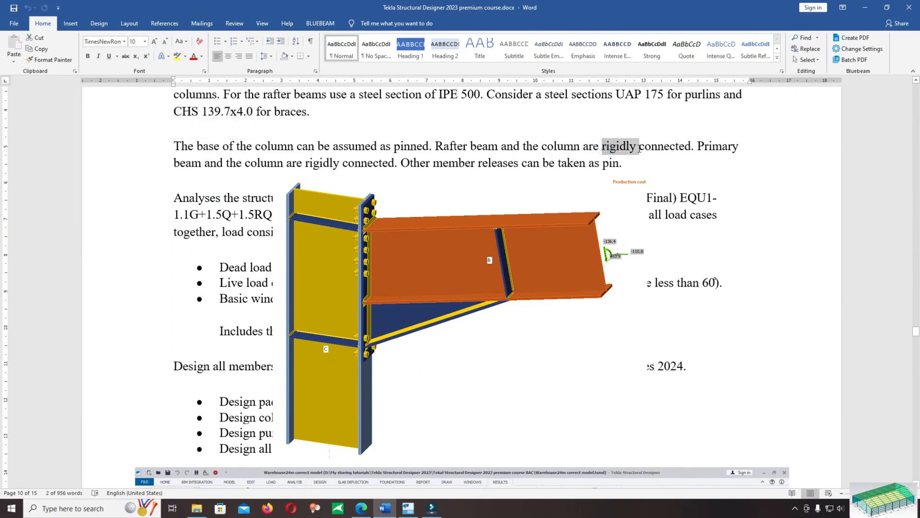
left_click(332, 155)
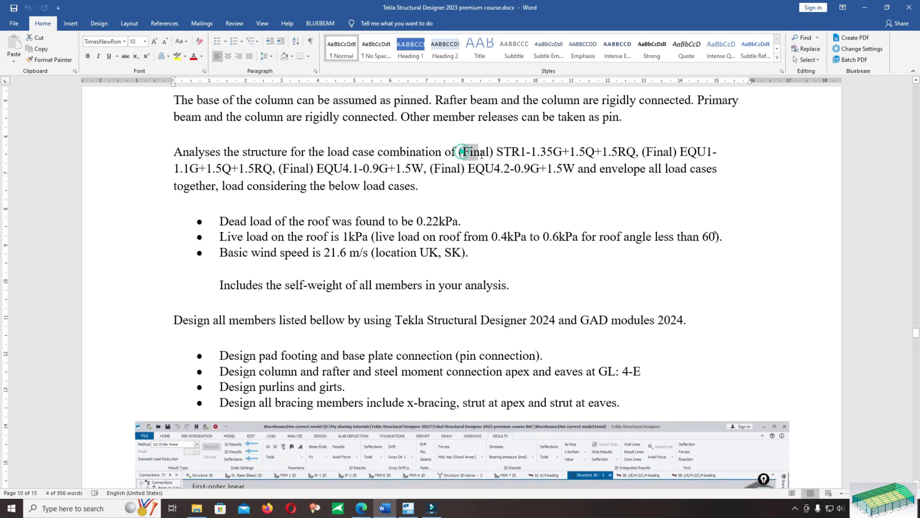
double_click(467, 151)
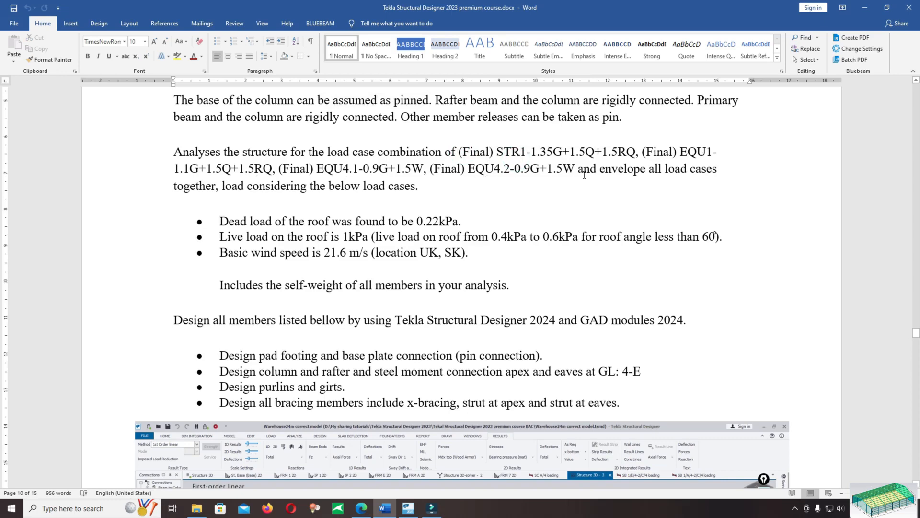
left_click_drag(379, 152, 577, 169)
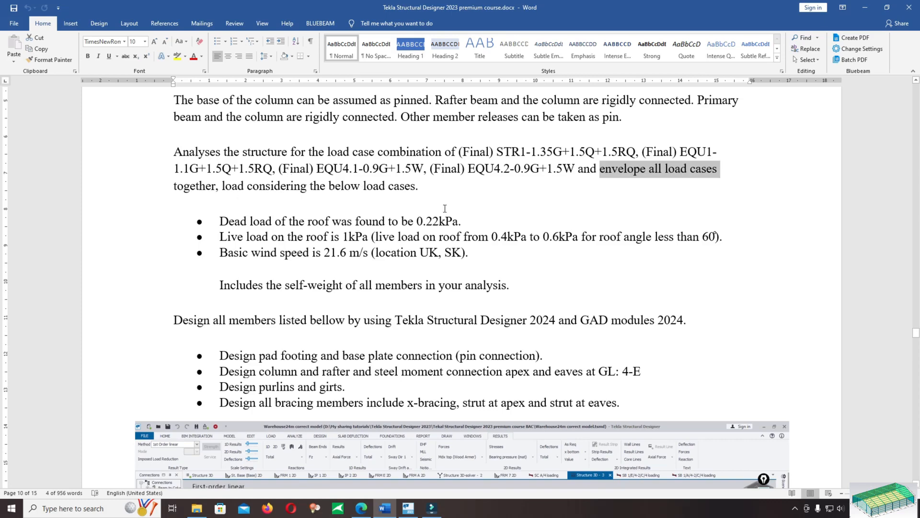
scroll("down", 3)
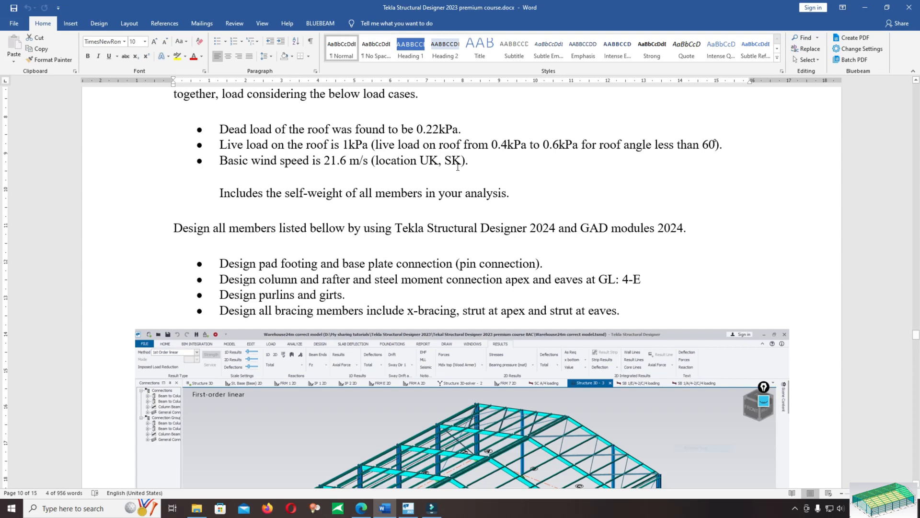
mouse_move(445, 127)
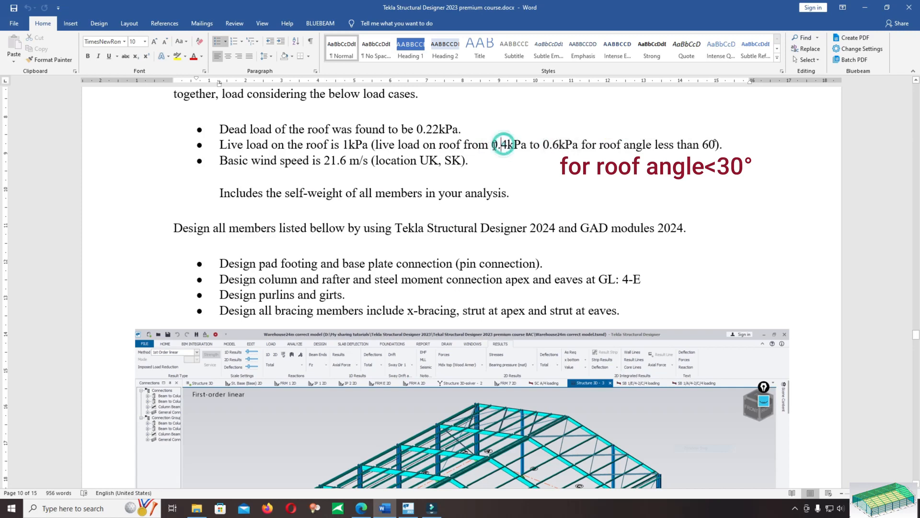
Extend the self-weight sentence to read 'in your analysis and design'
double_click(501, 145)
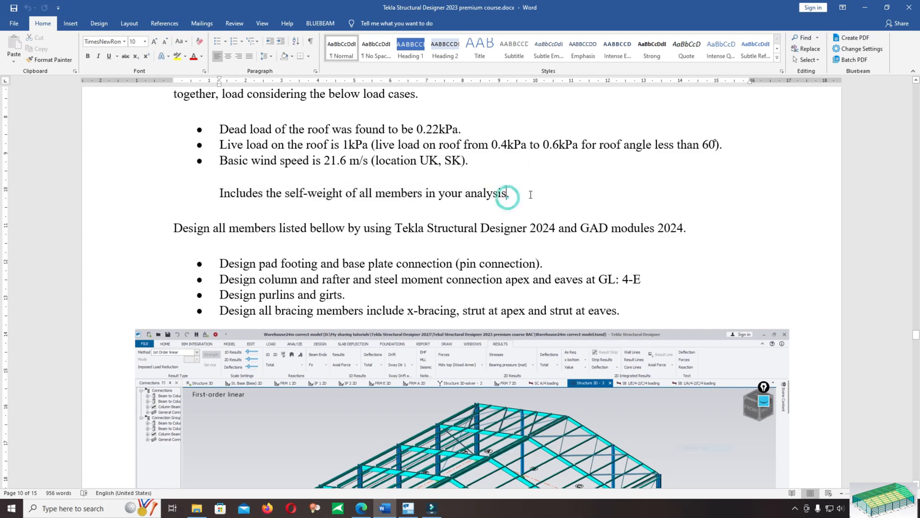
type("and design")
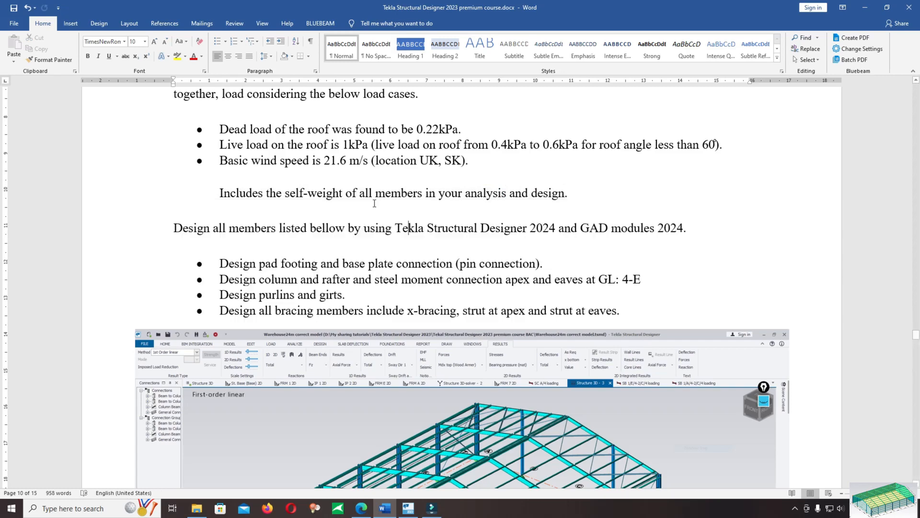
scroll("down", 3)
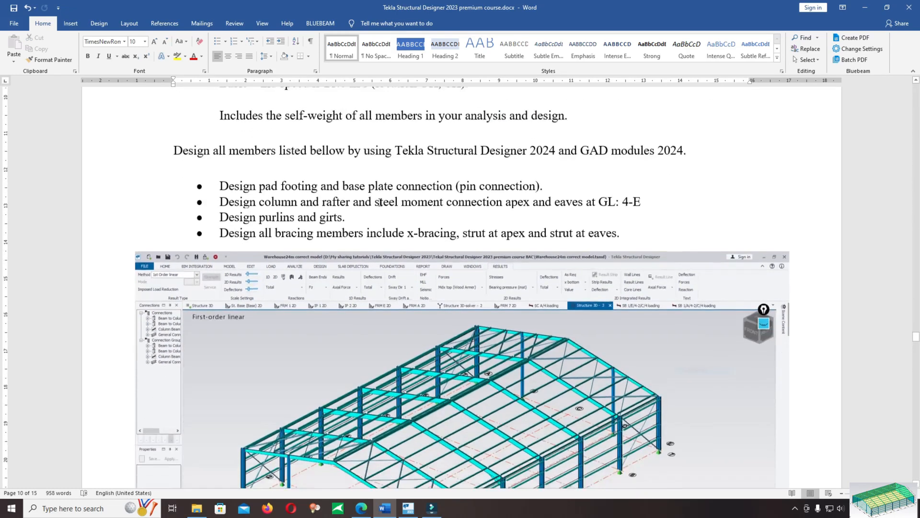
left_click(430, 508)
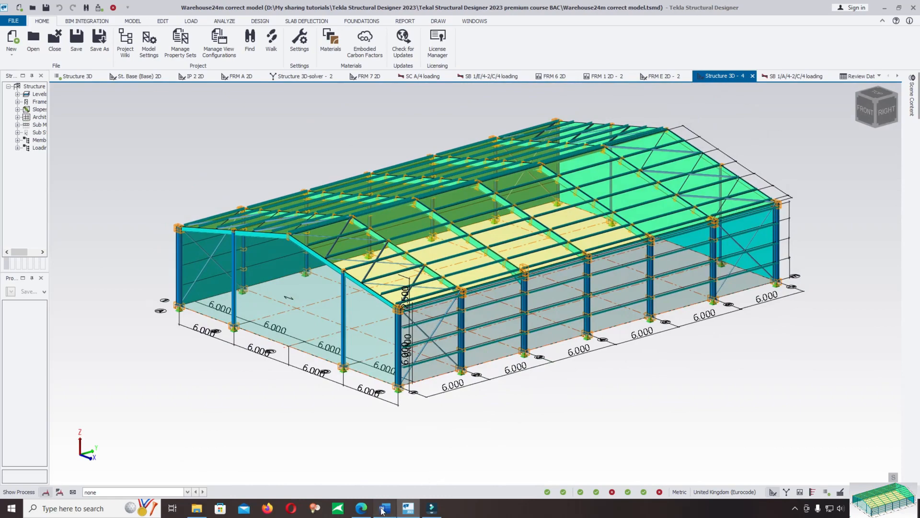
left_click(383, 509)
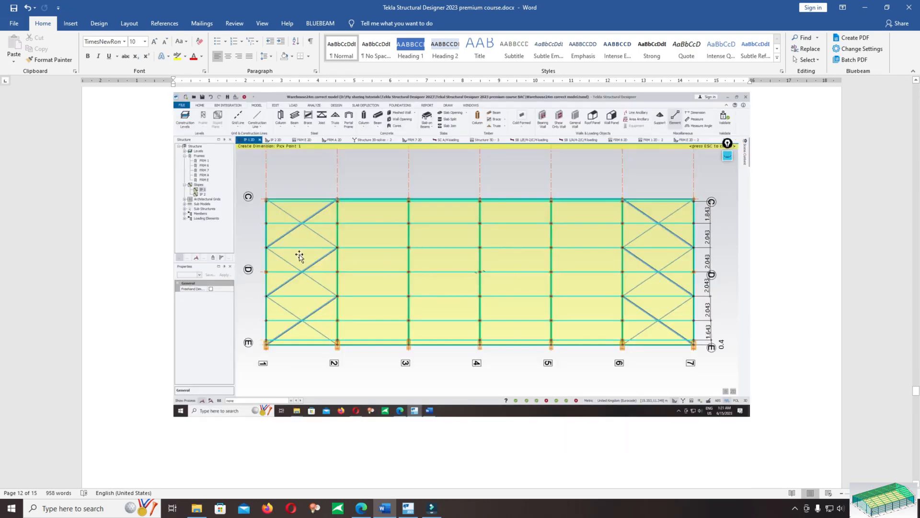
mouse_move(321, 238)
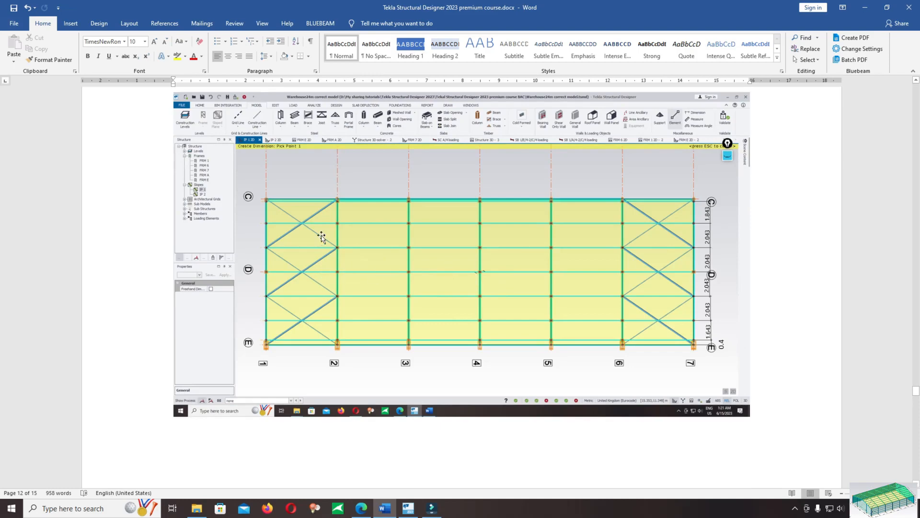
scroll("down", 3)
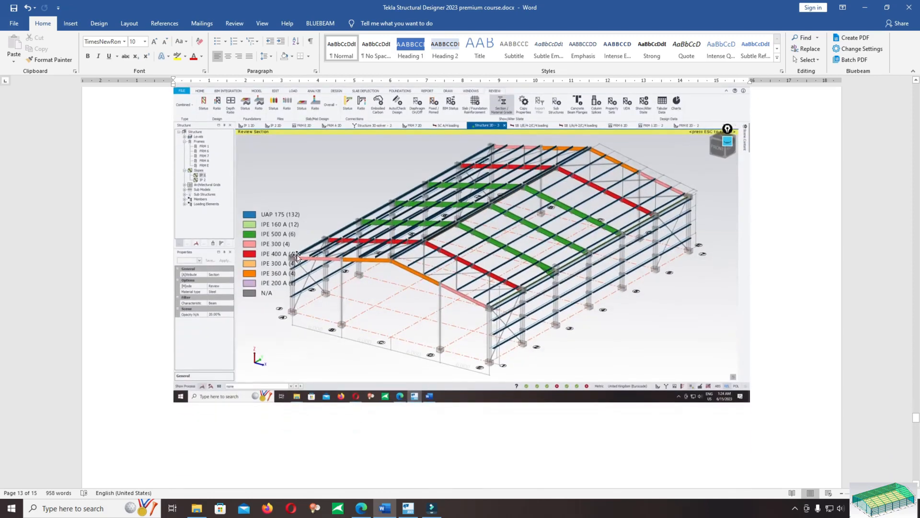
mouse_move(362, 238)
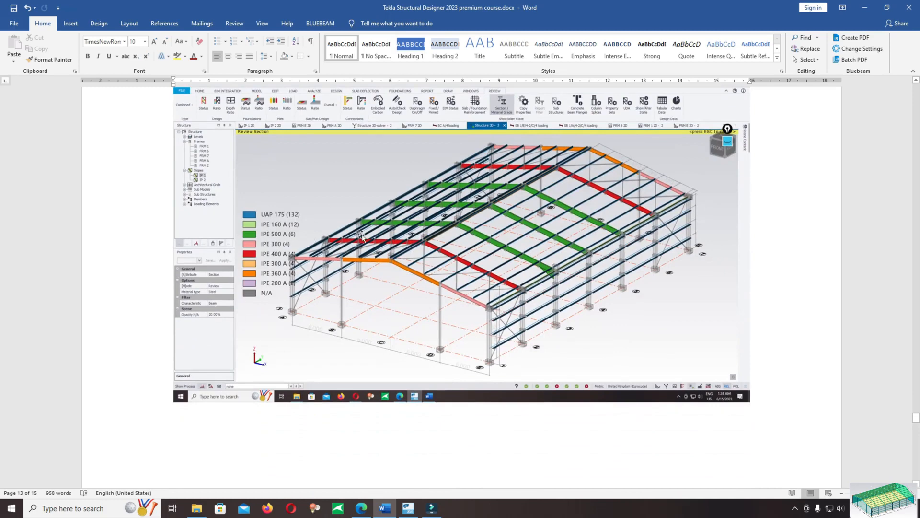